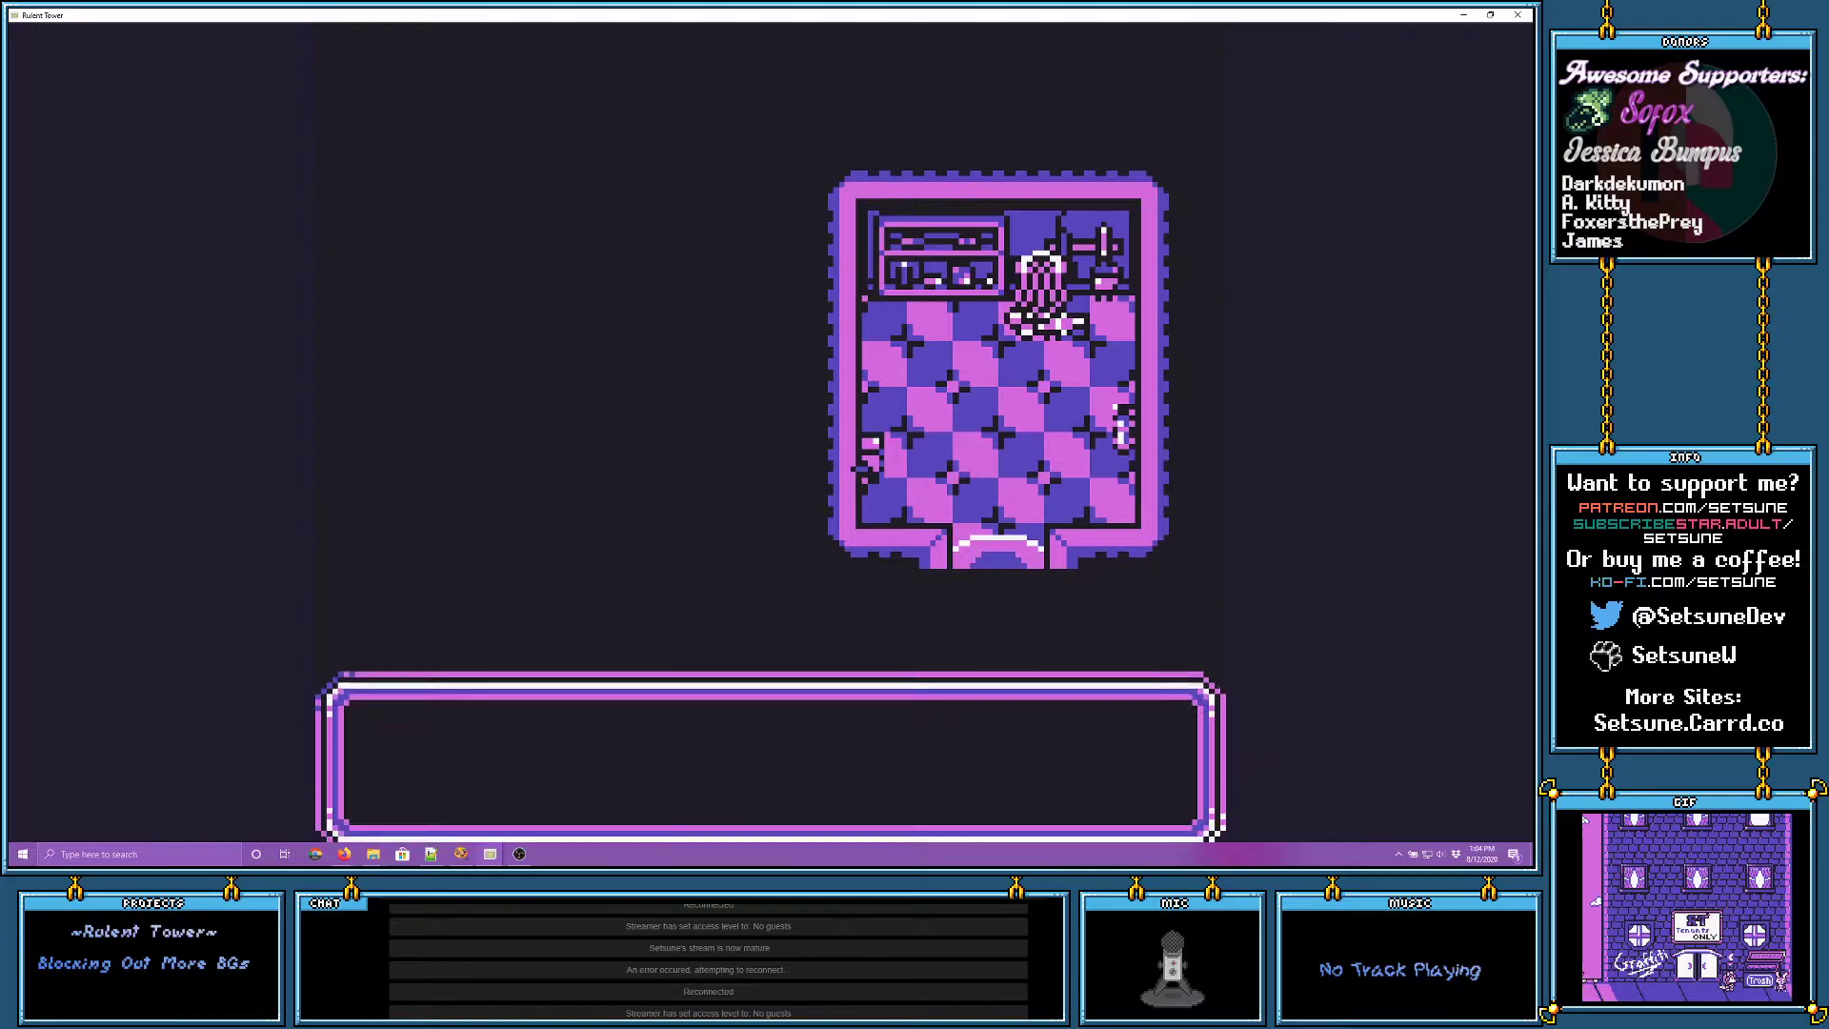
type("A broom, mo")
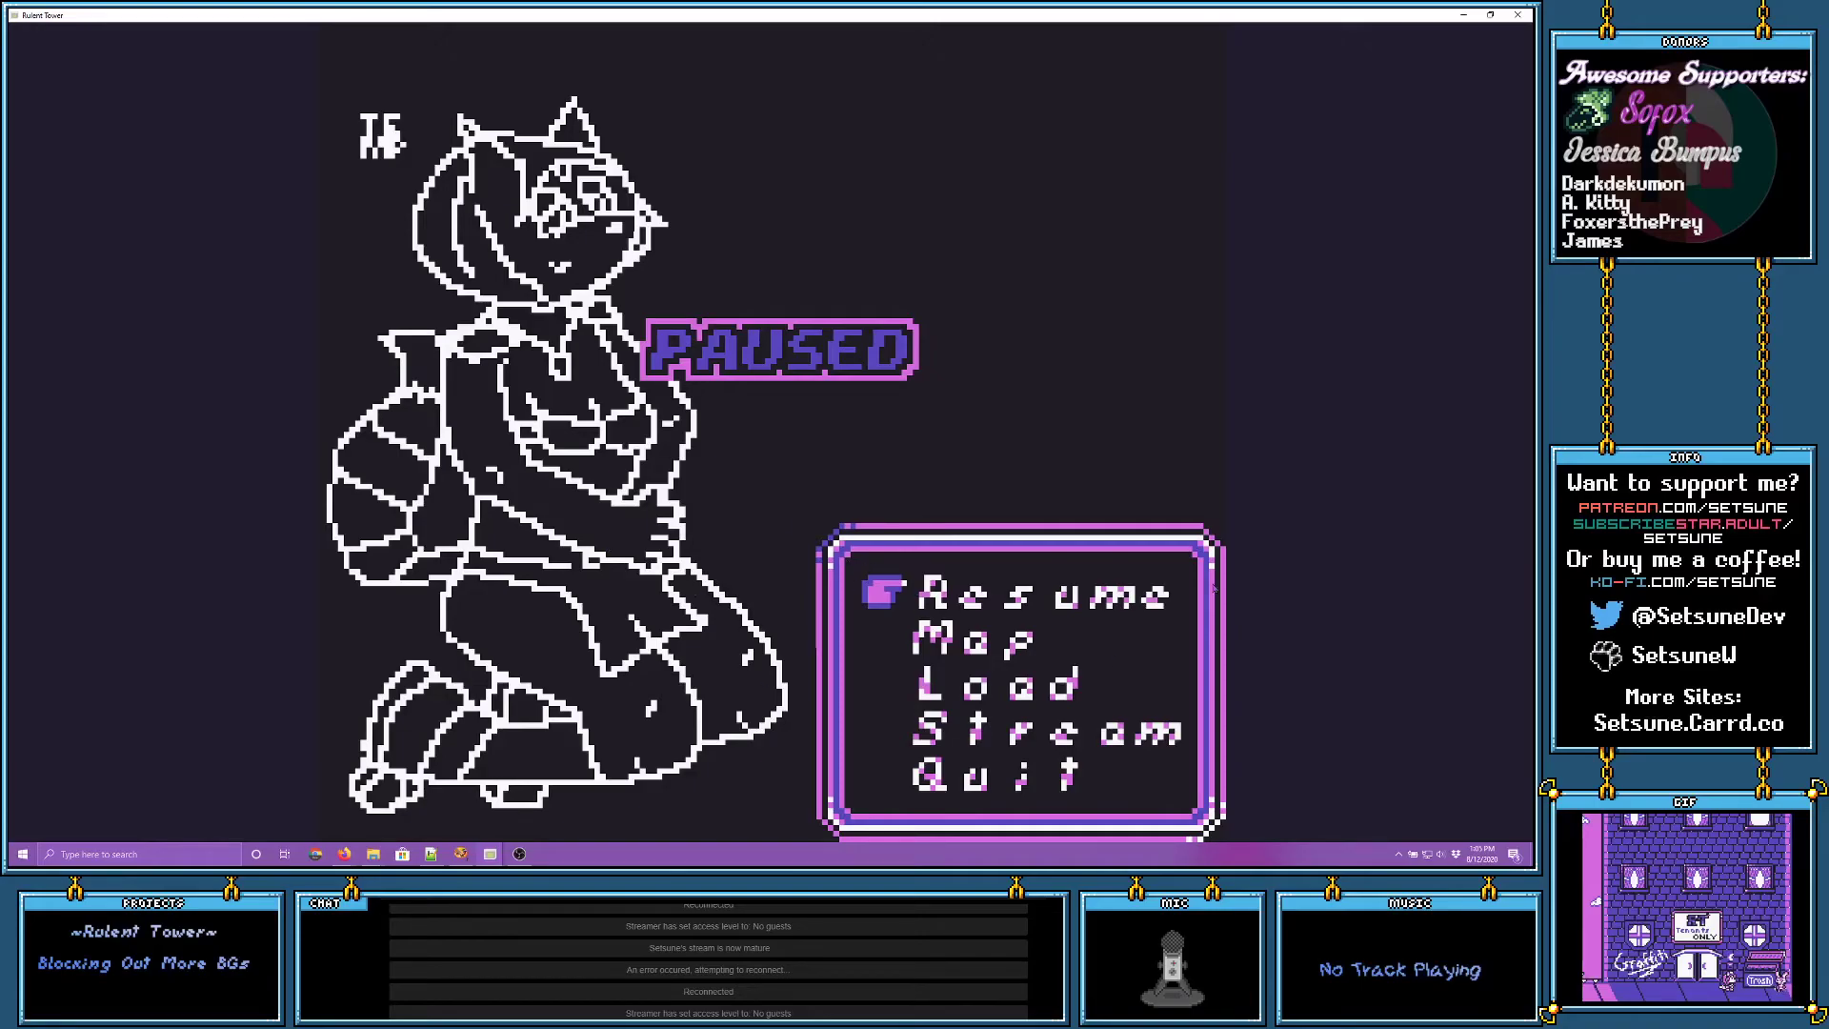
mouse_move(1259, 639)
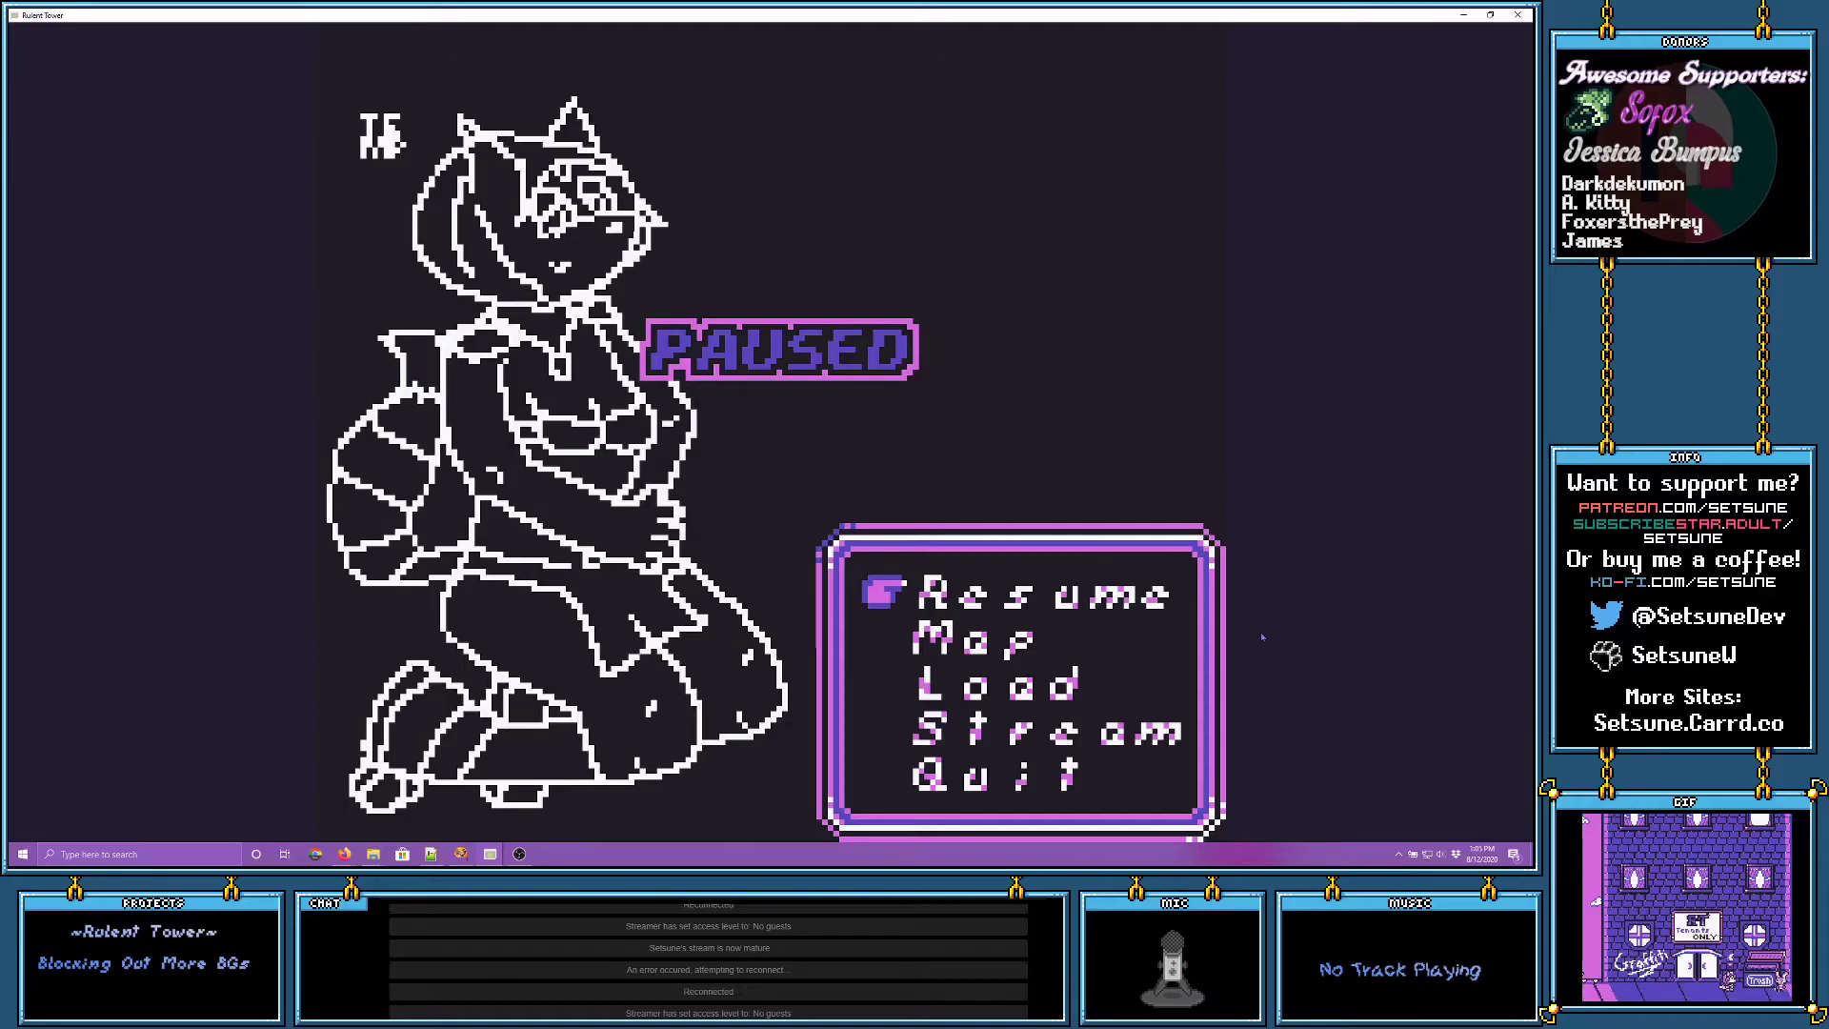